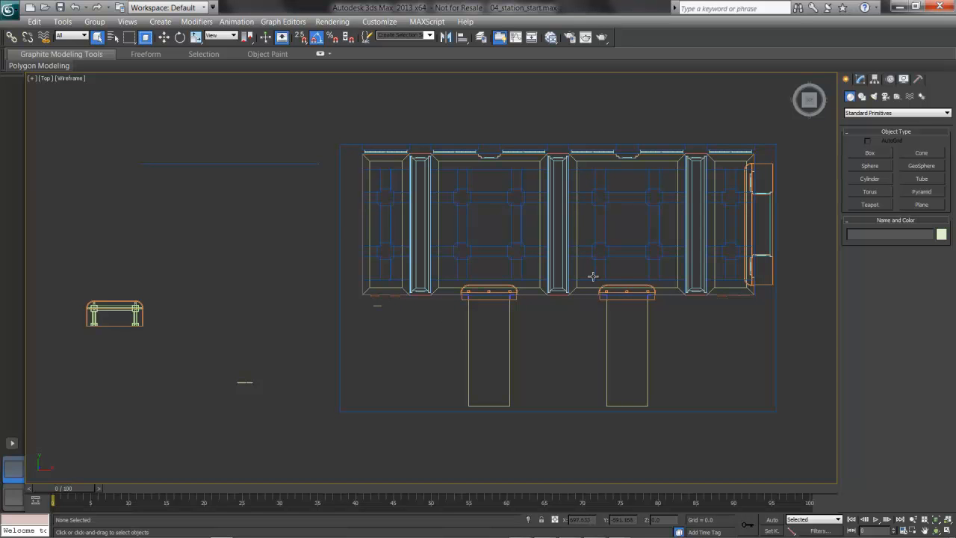
pyautogui.moveTo(646, 249)
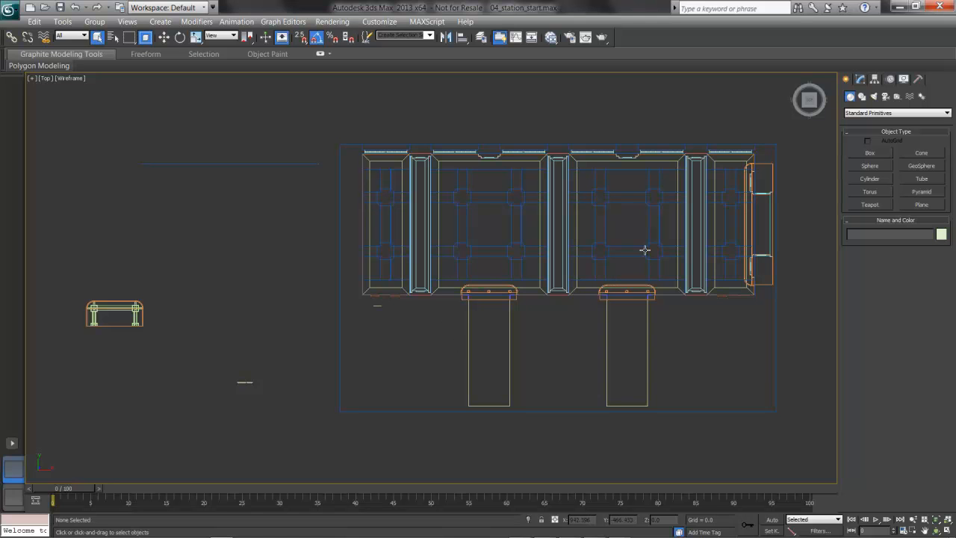
pyautogui.moveTo(485, 287)
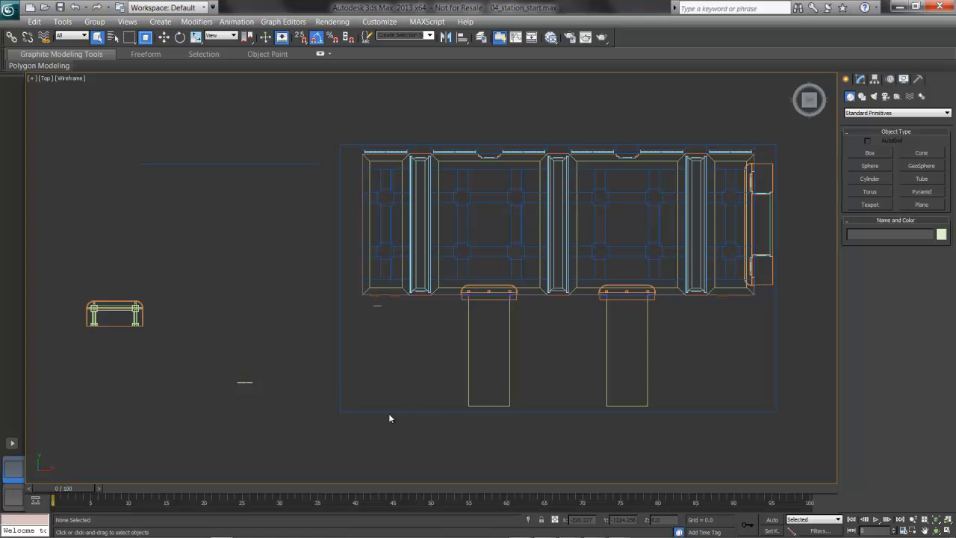
pyautogui.moveTo(723, 143)
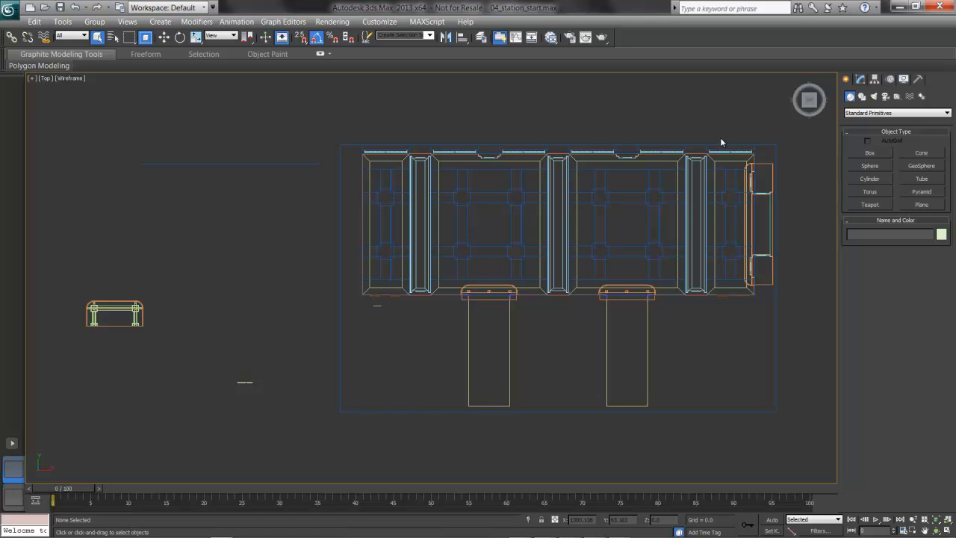
pyautogui.moveTo(594, 141)
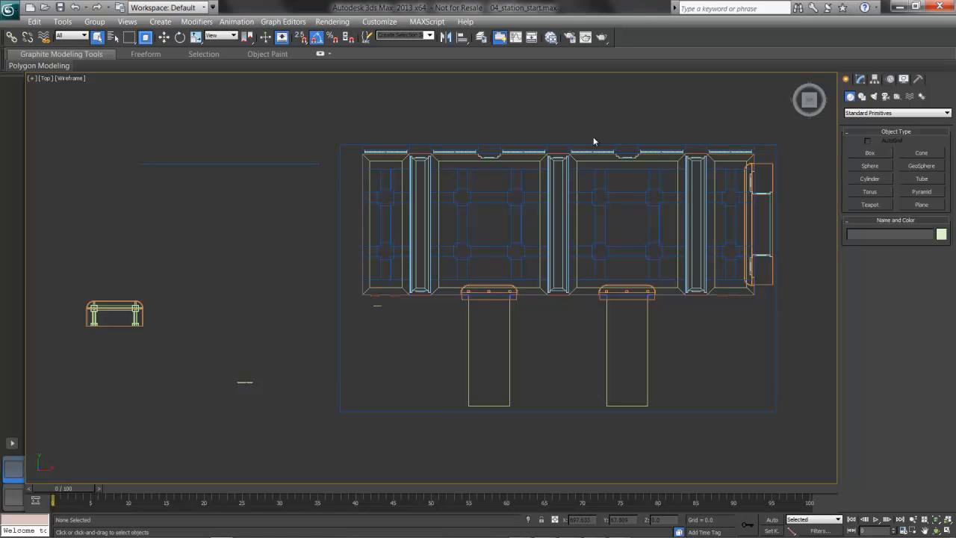
pyautogui.moveTo(679, 221)
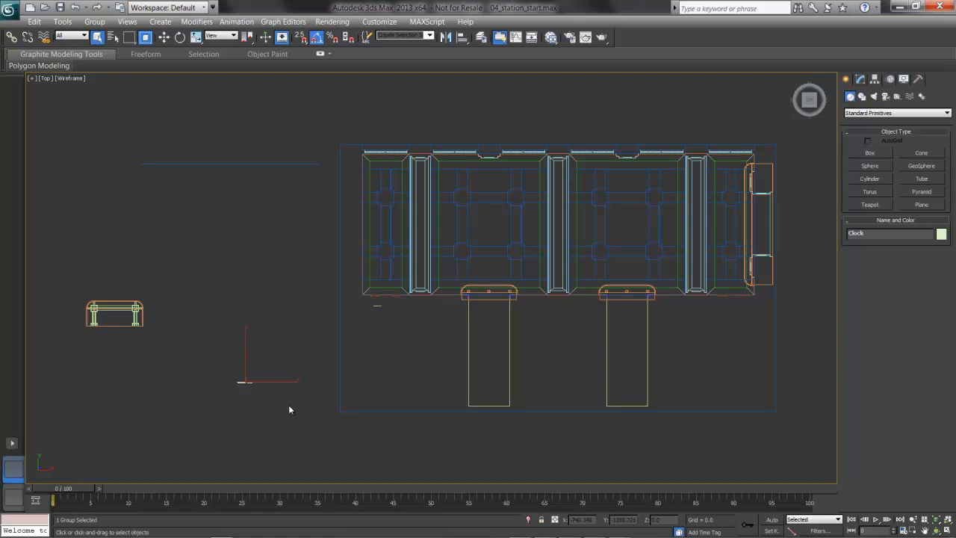
pyautogui.moveTo(142, 152)
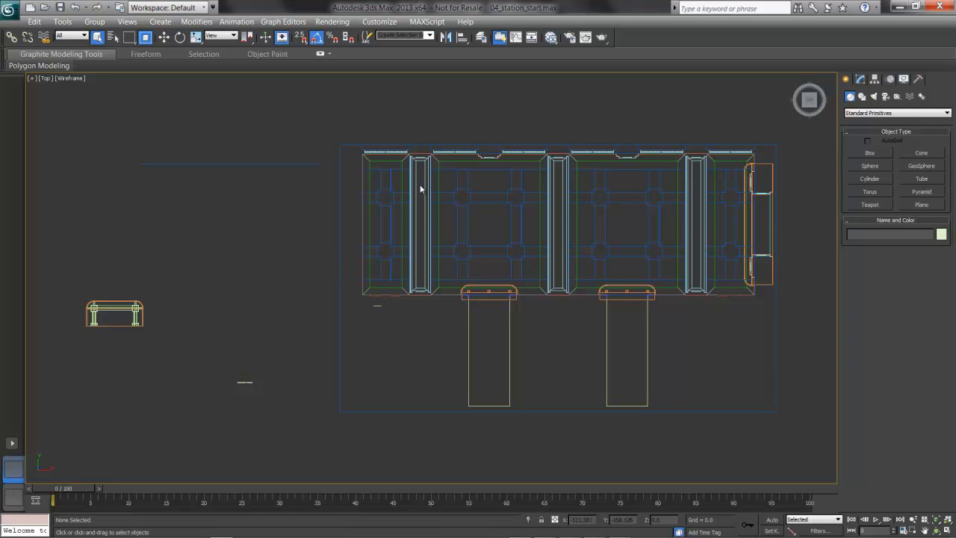
pyautogui.moveTo(176, 113)
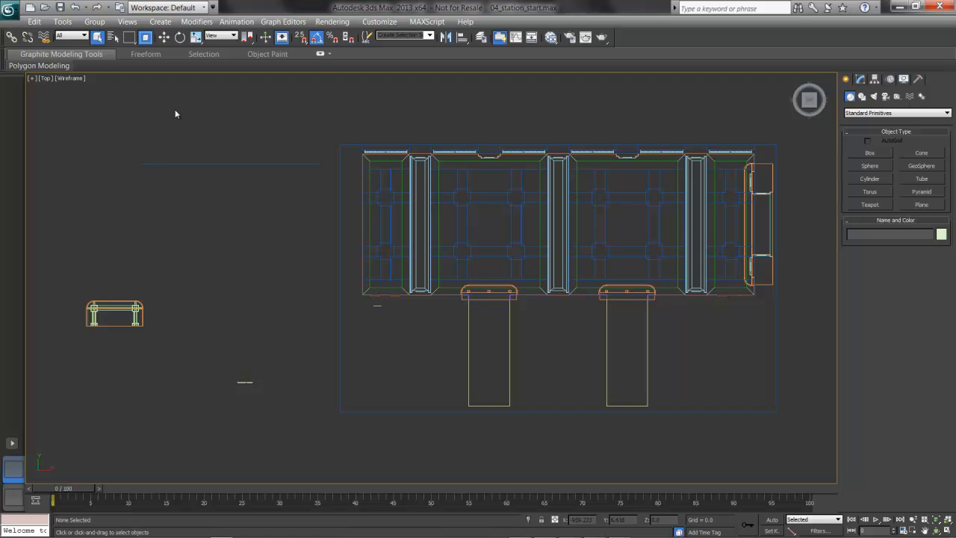
# Bring up the Application menu to reach the Import > Merge command
pyautogui.click(9, 9)
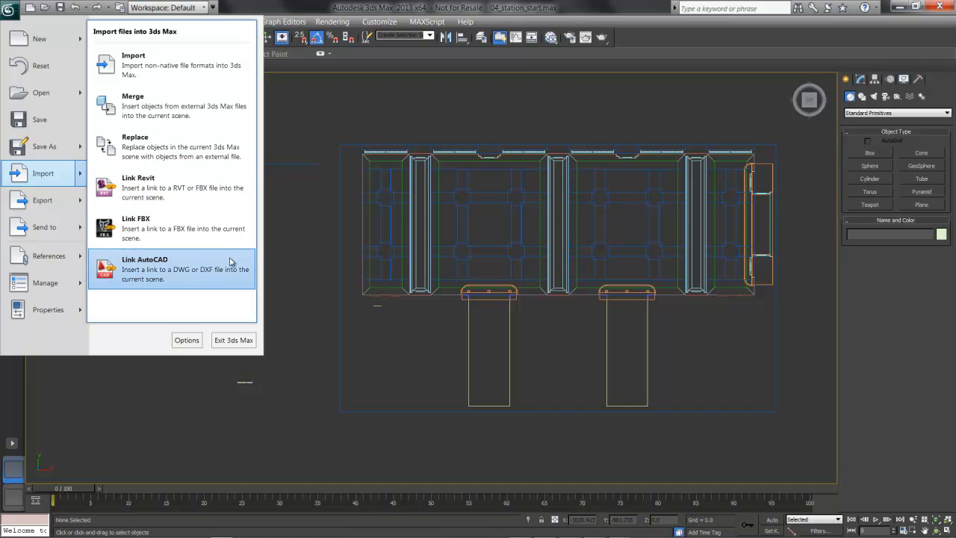
pyautogui.moveTo(197, 106)
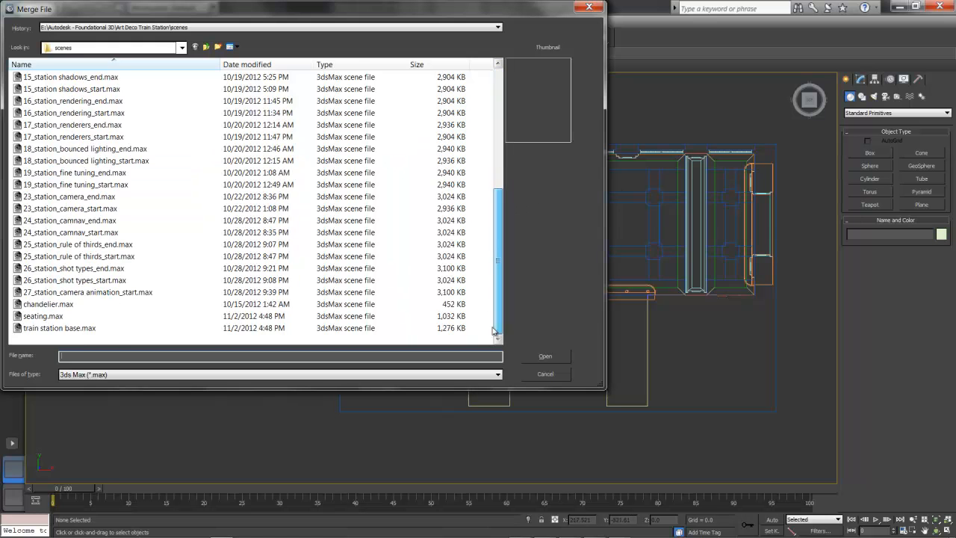
# Choose seating.max in the Merge File browser and load its object list
pyautogui.click(42, 317)
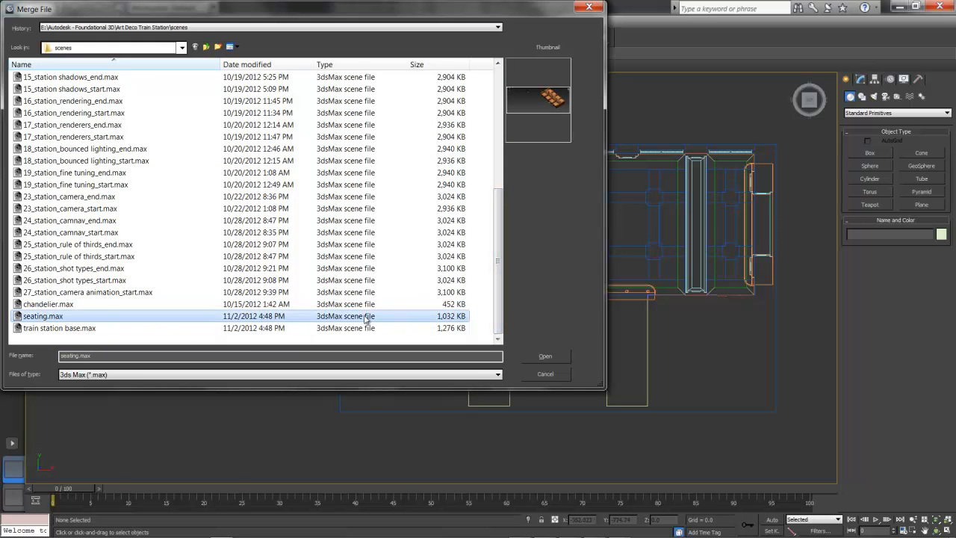
pyautogui.click(543, 355)
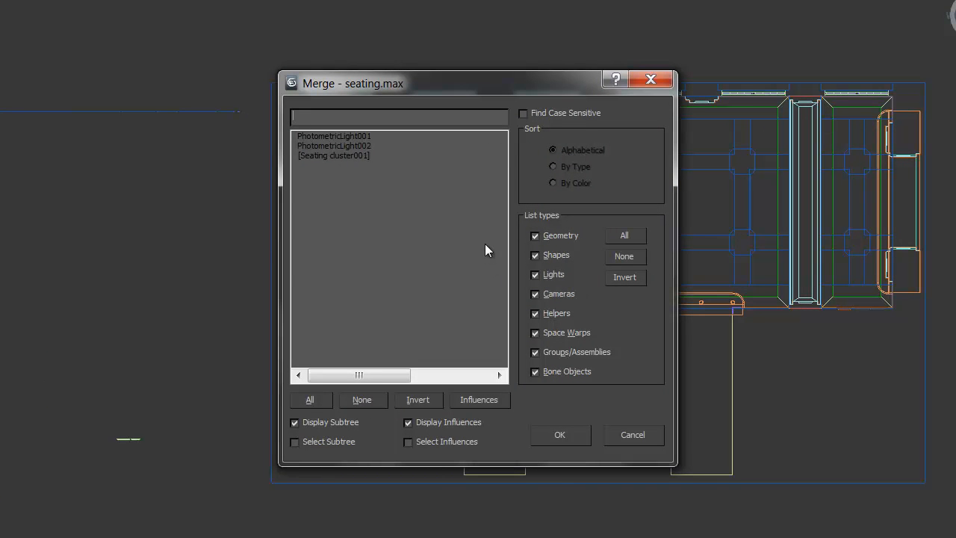
# Merge only the [Seating cluster001] group into the station scene
pyautogui.click(335, 155)
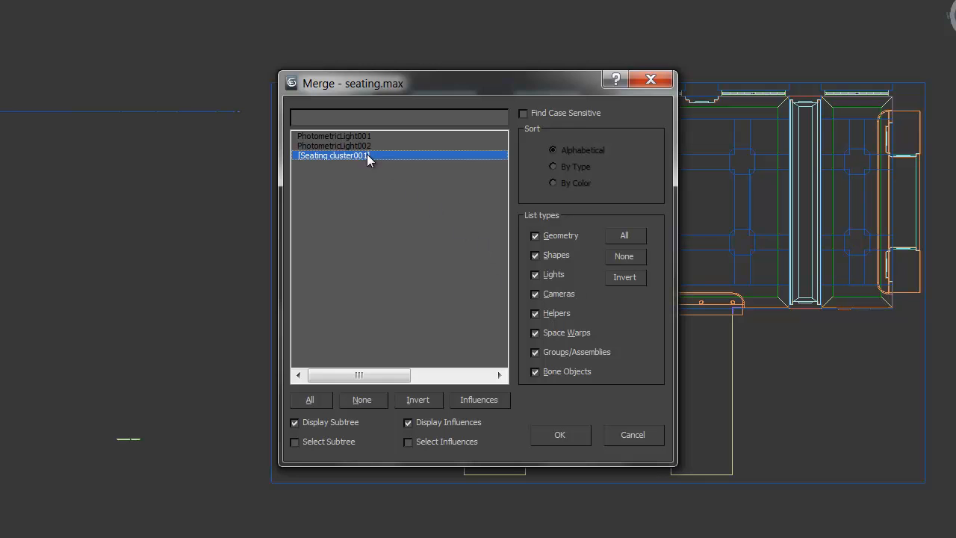
pyautogui.moveTo(432, 209)
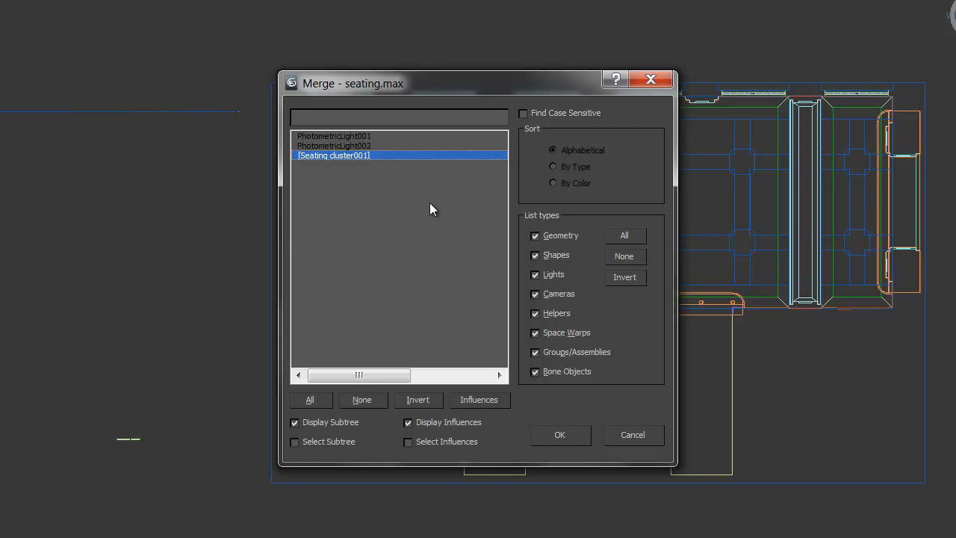
pyautogui.moveTo(373, 167)
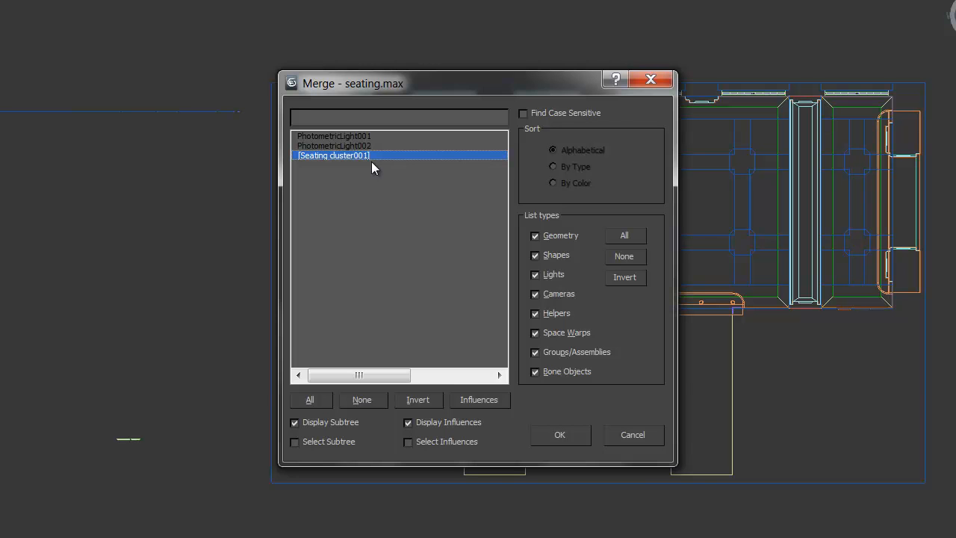
pyautogui.moveTo(571, 428)
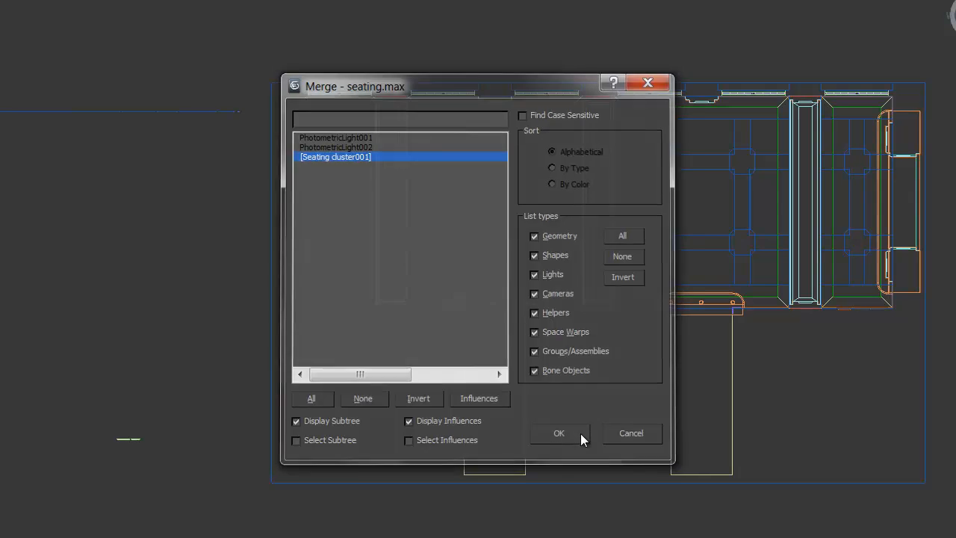
pyautogui.click(558, 433)
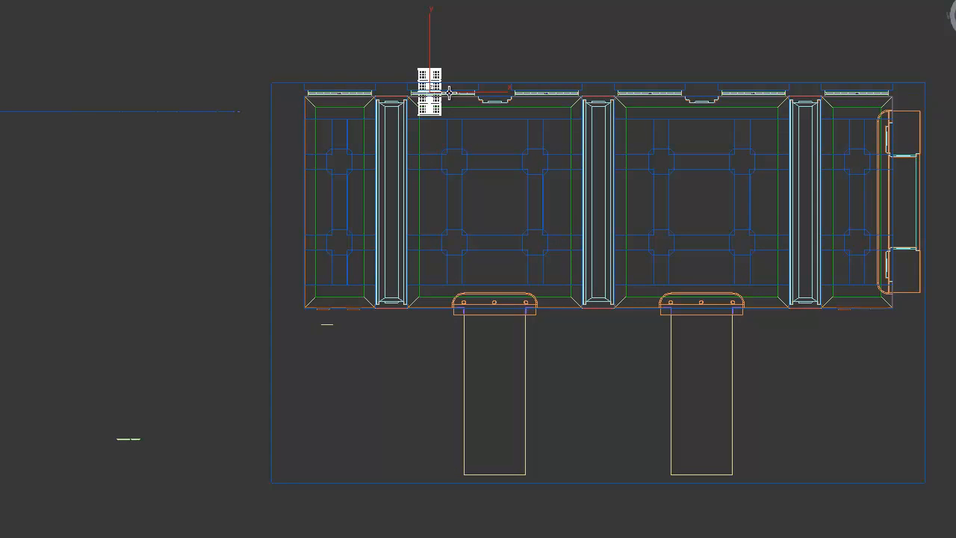
pyautogui.moveTo(445, 111)
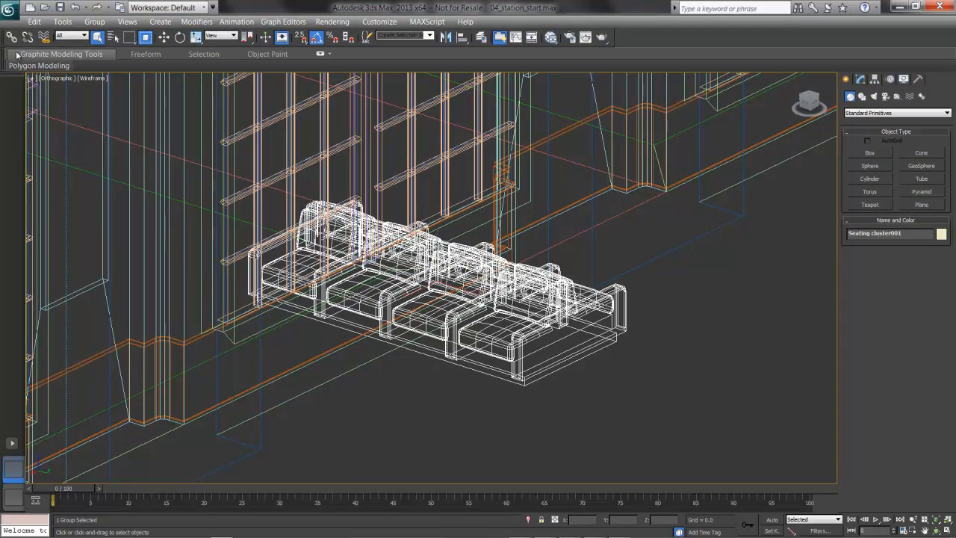
# Return to the Application menu to merge another scene file
pyautogui.click(10, 7)
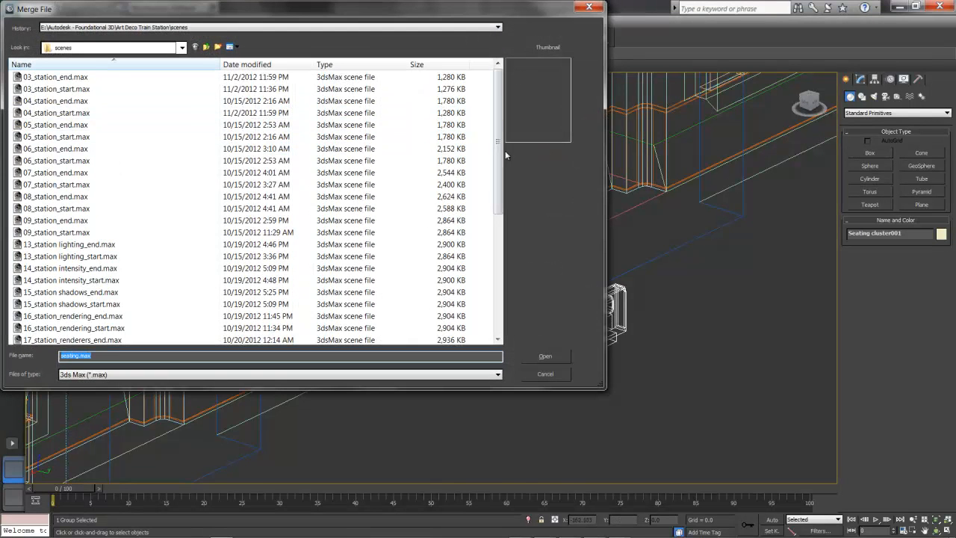
# Choose chandelier.max in the Merge File browser and load its object list
pyautogui.scroll(-3)
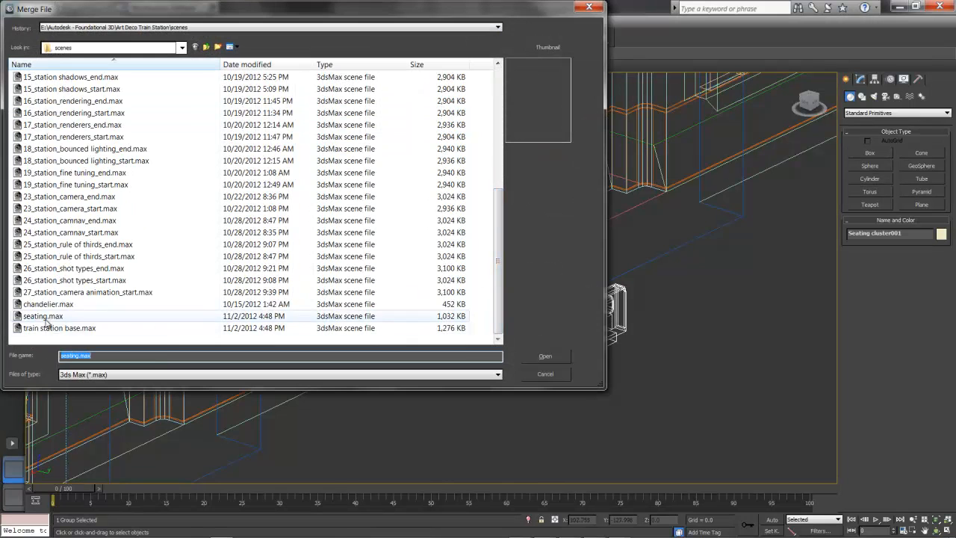
pyautogui.click(48, 304)
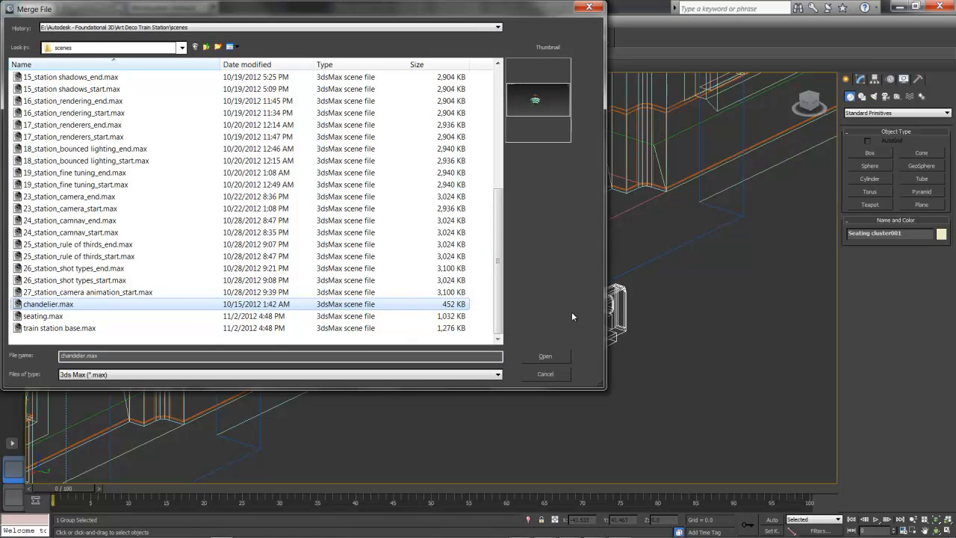
pyautogui.moveTo(568, 322)
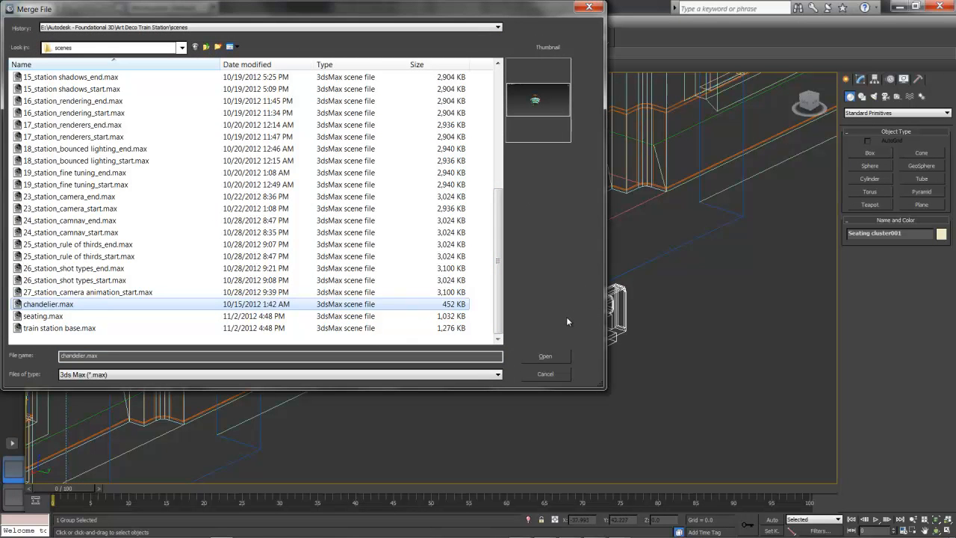
pyautogui.moveTo(571, 322)
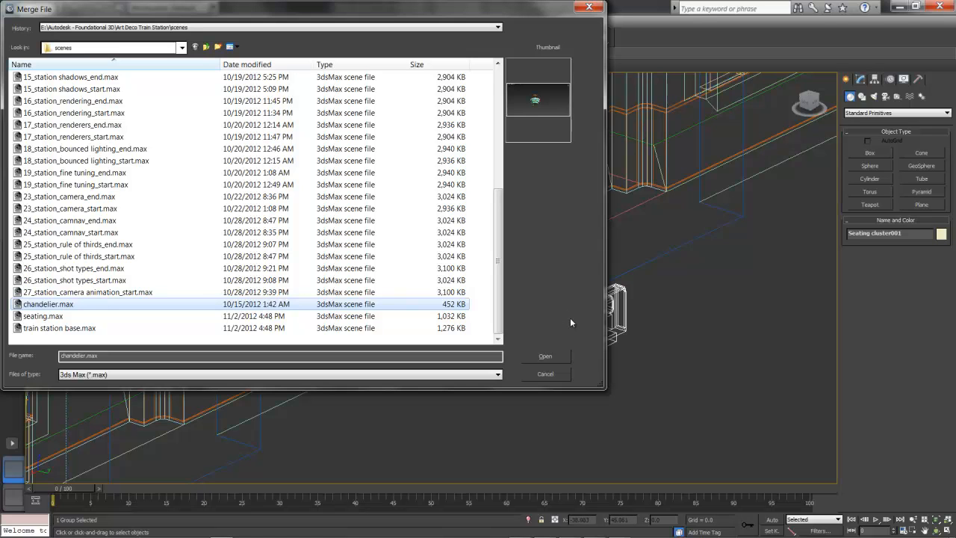
pyautogui.moveTo(562, 329)
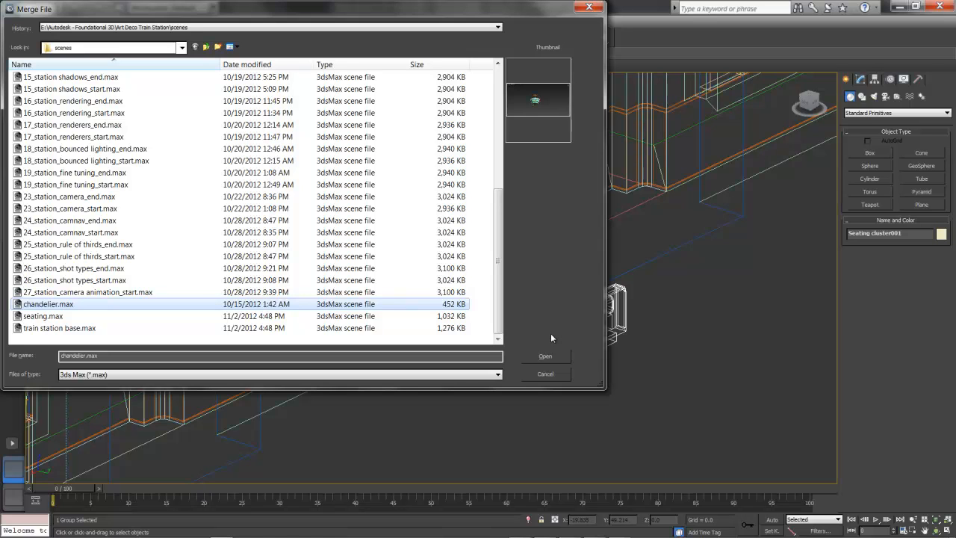
pyautogui.moveTo(547, 341)
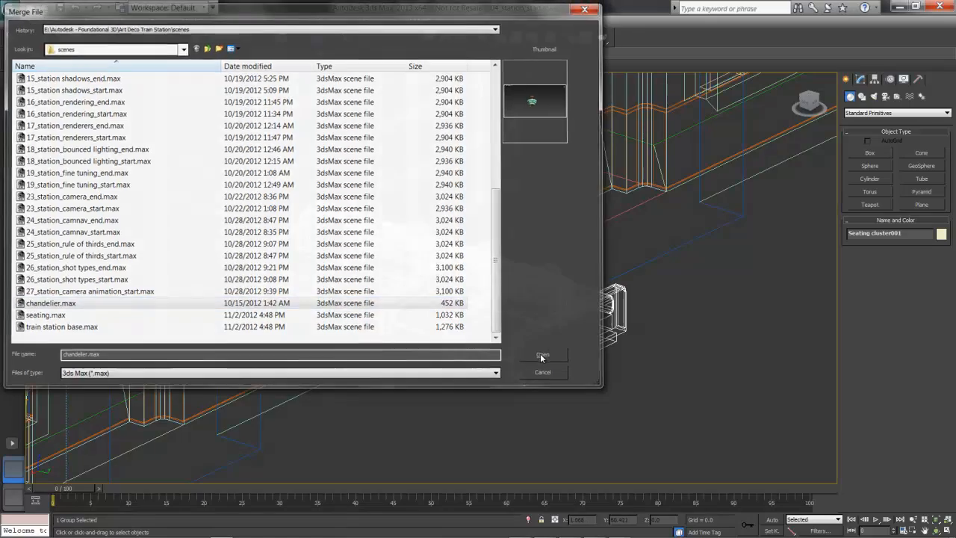
pyautogui.click(541, 354)
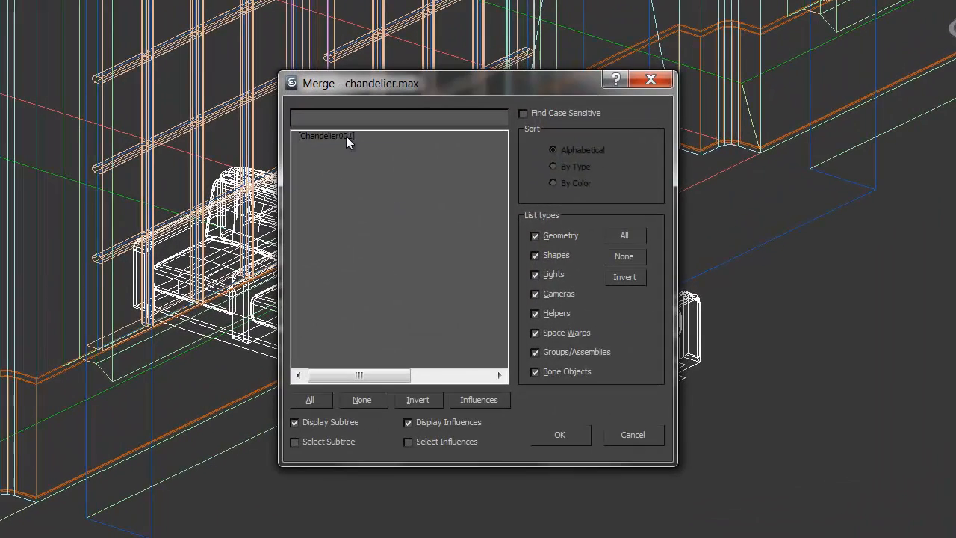
# Merge the Chandelier001 object into the station's main hall
pyautogui.click(326, 135)
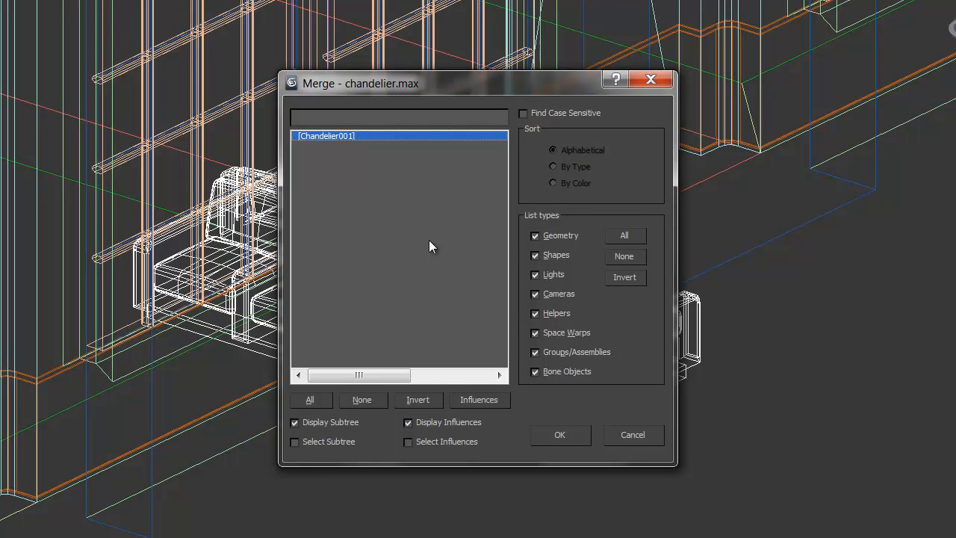
pyautogui.moveTo(374, 164)
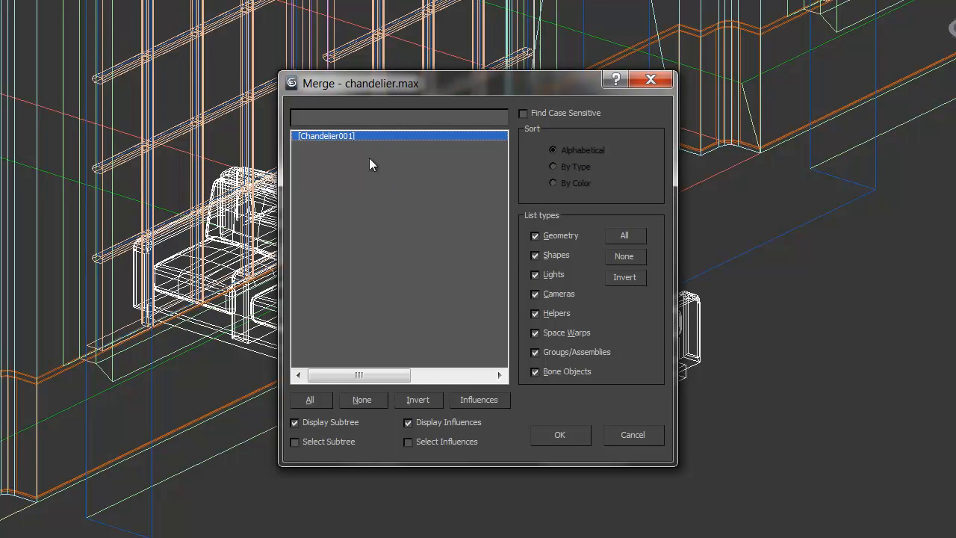
pyautogui.click(559, 435)
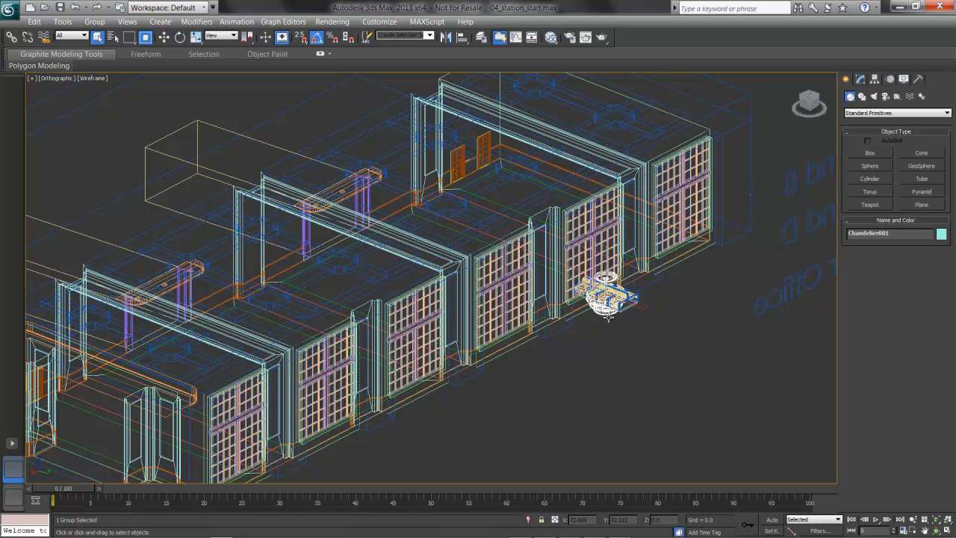
pyautogui.moveTo(630, 329)
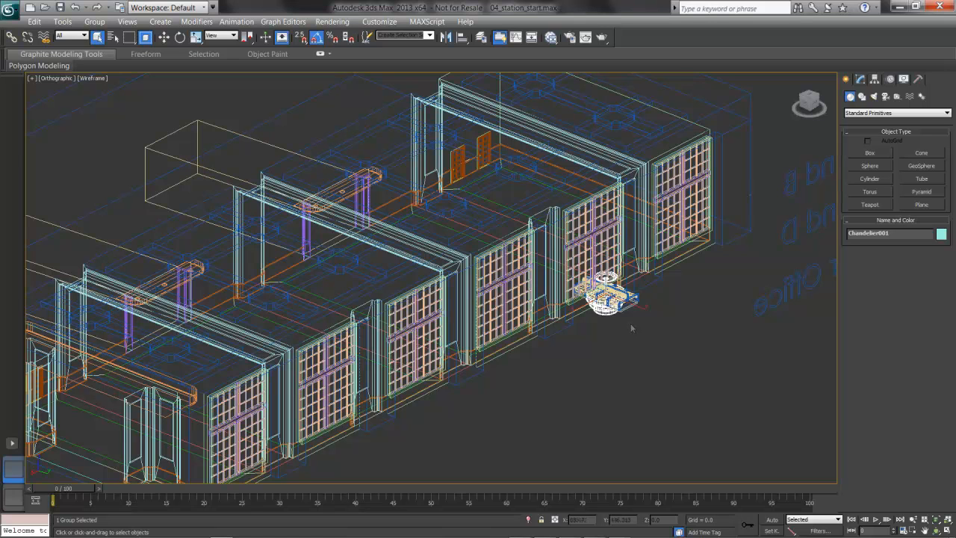
pyautogui.moveTo(664, 397)
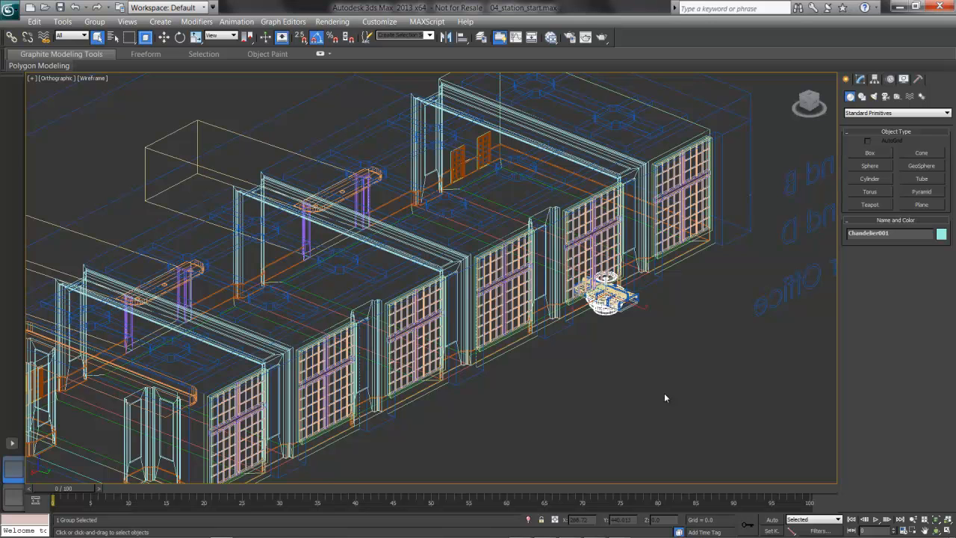
pyautogui.moveTo(550, 377)
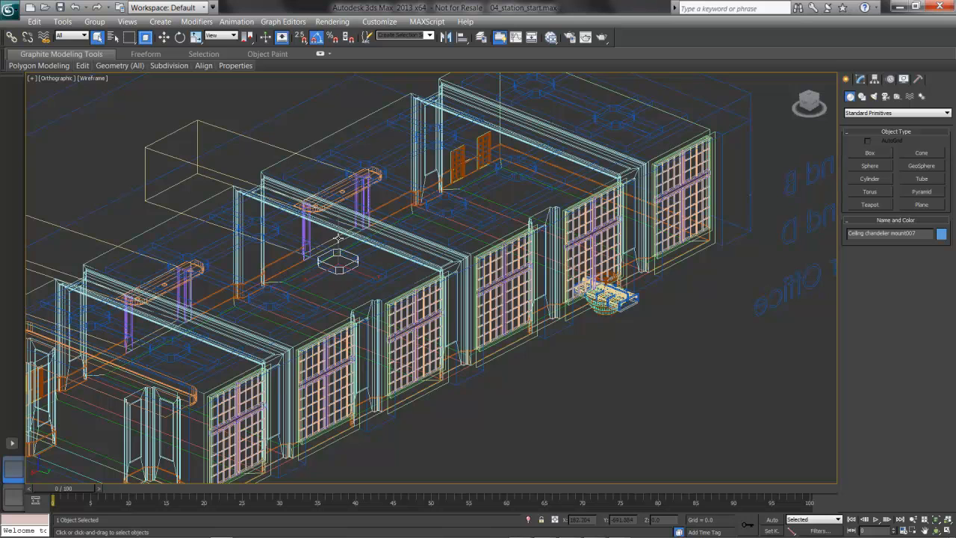
pyautogui.moveTo(341, 242)
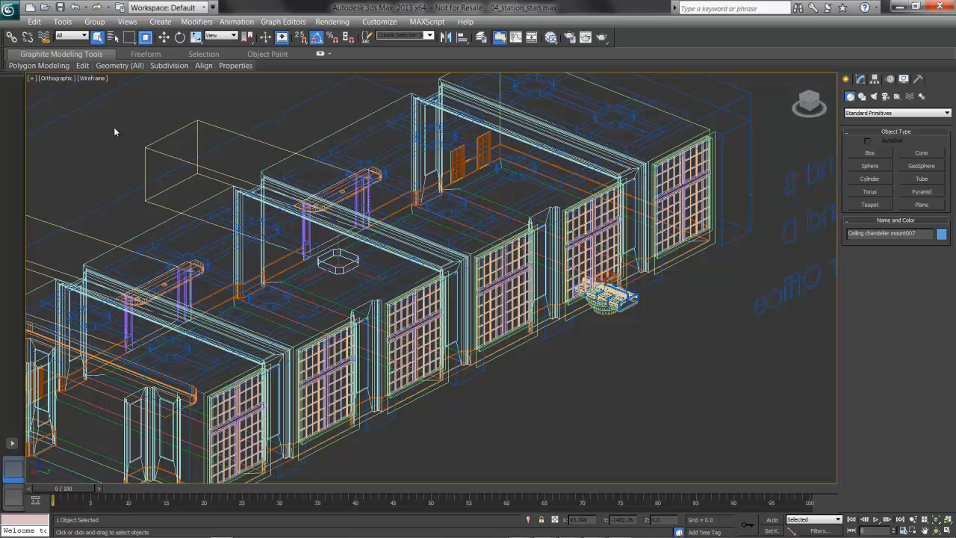
# Bring up the Application menu's file commands after placing the chandelier on the ceiling
pyautogui.click(10, 9)
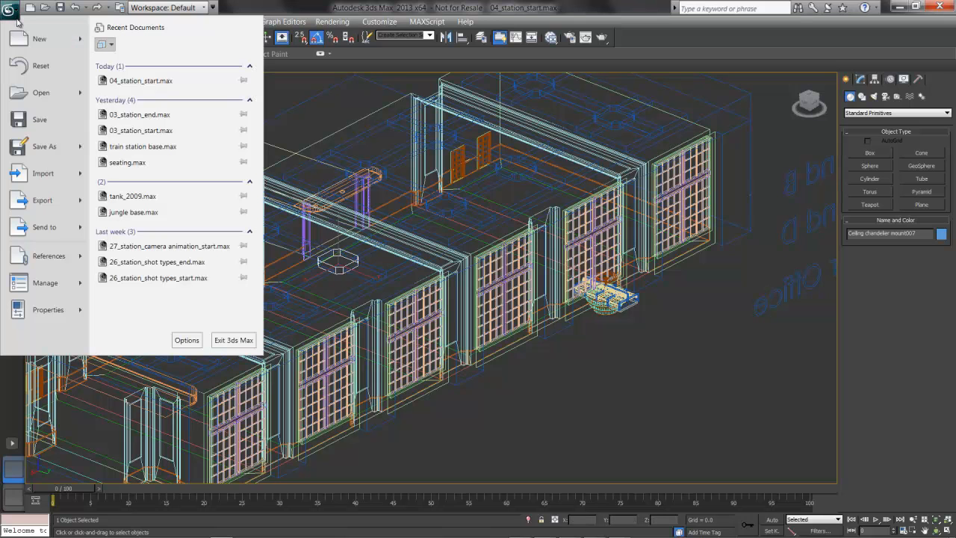
pyautogui.moveTo(48, 255)
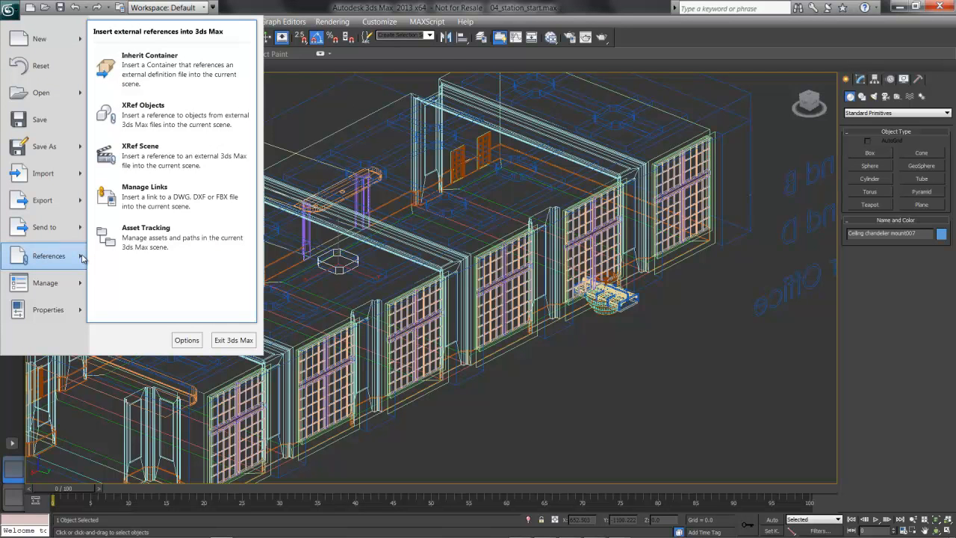
pyautogui.moveTo(216, 120)
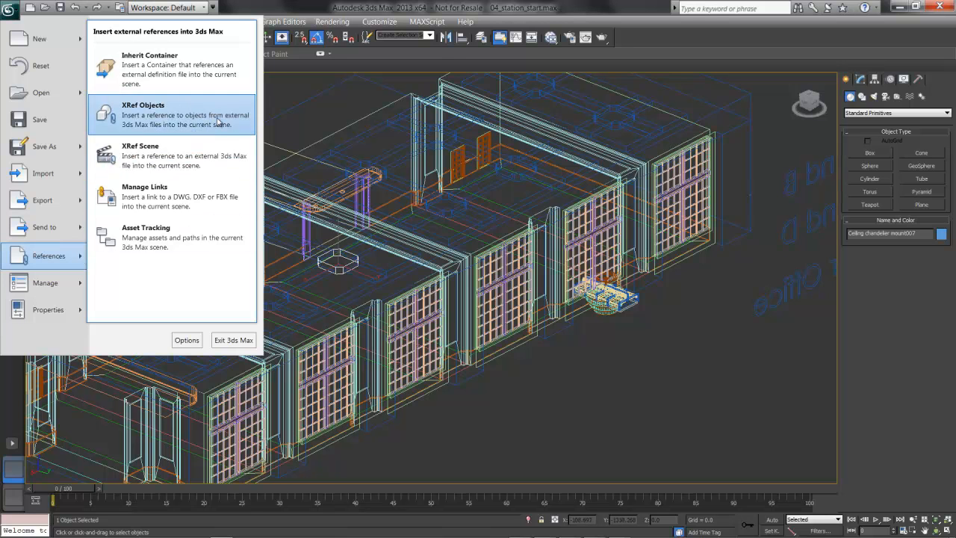
pyautogui.moveTo(238, 128)
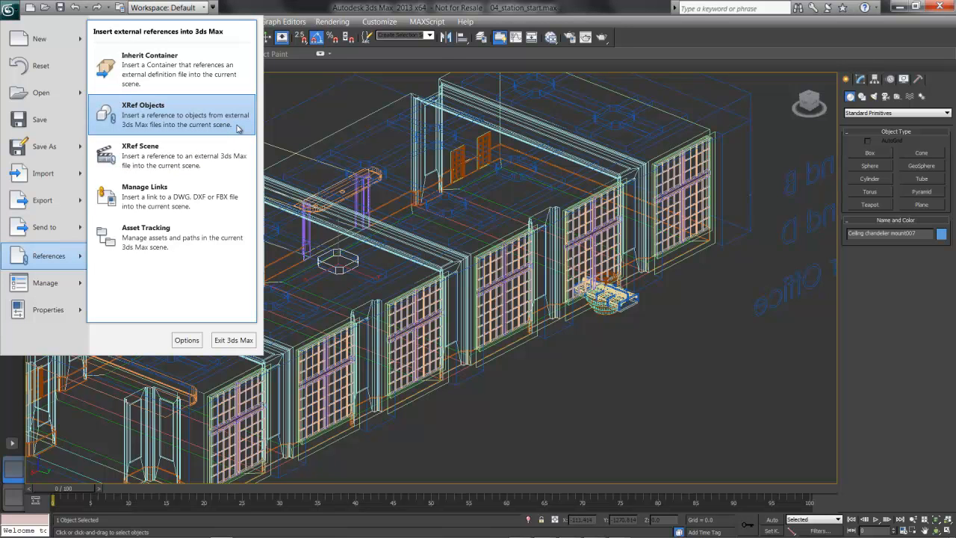
pyautogui.moveTo(172, 156)
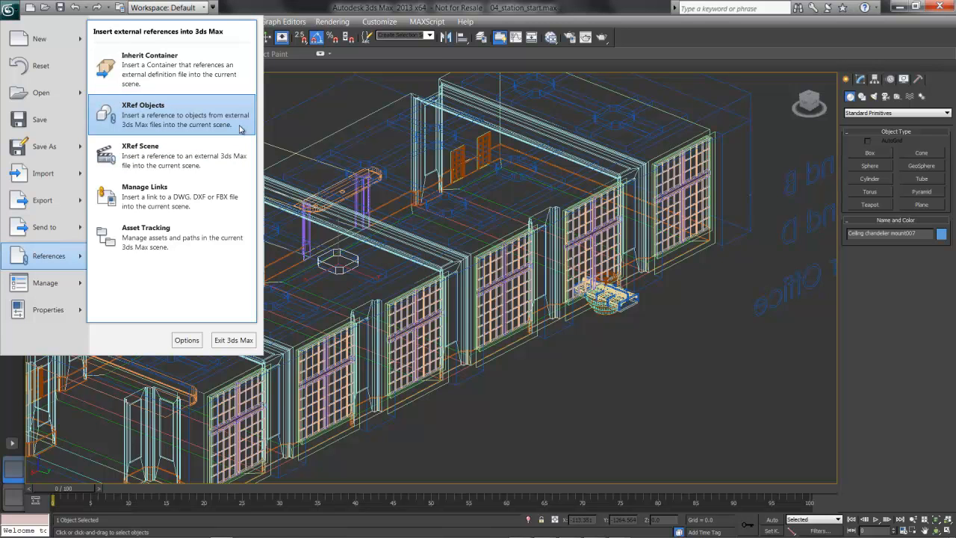
pyautogui.moveTo(666, 72)
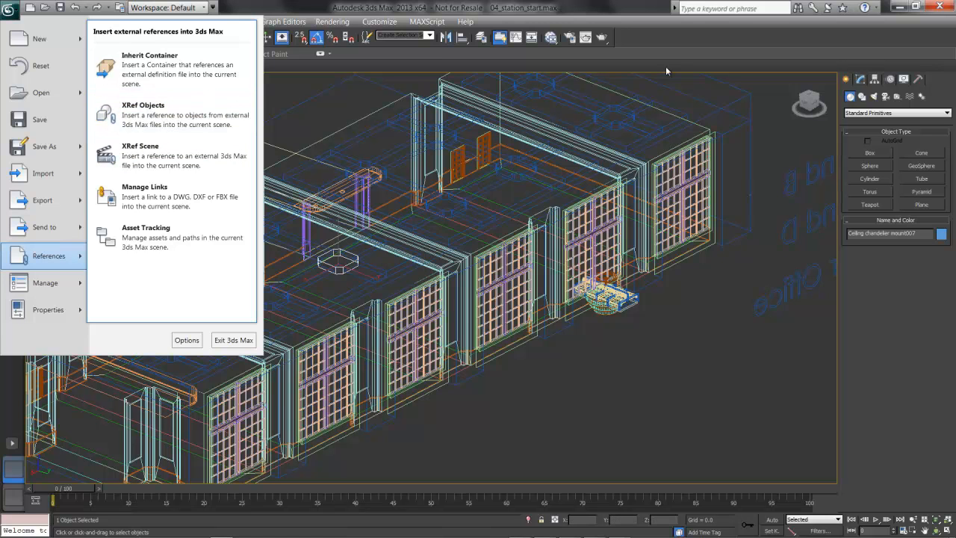